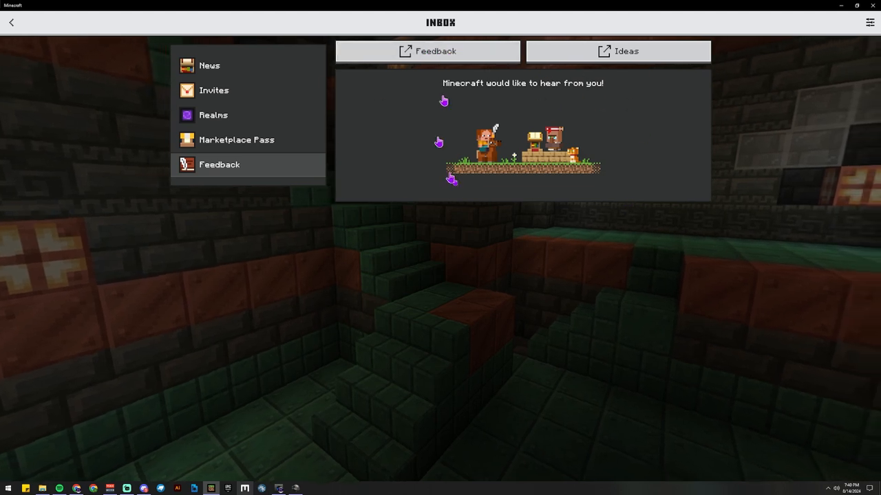
Step: Follow the inbox Feedback link out to the Minecraft feedback website
click(11, 22)
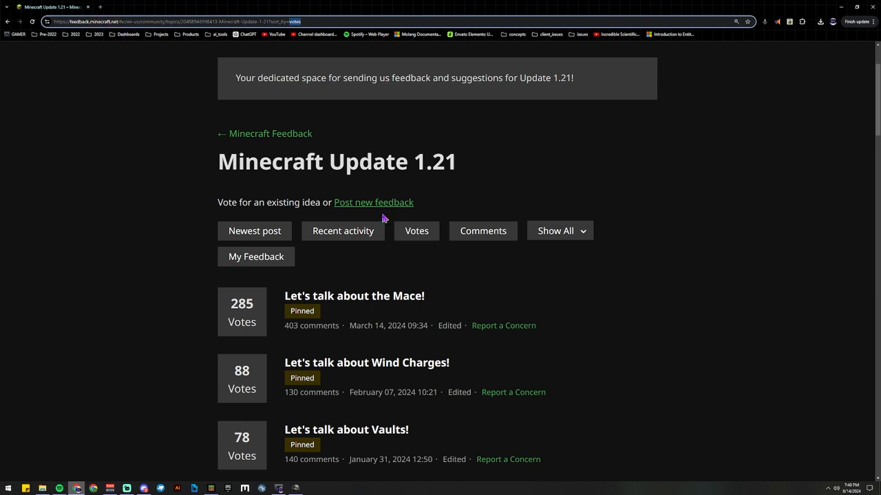
Step: Sort the Update 1.21 posts by newest, browse down and back up, then head to the Discord feedback server
click(253, 231)
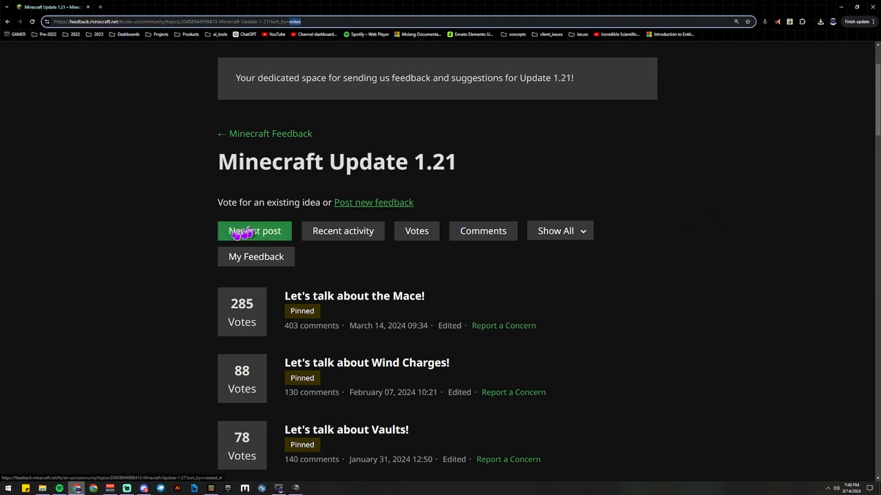
scroll(down, 3)
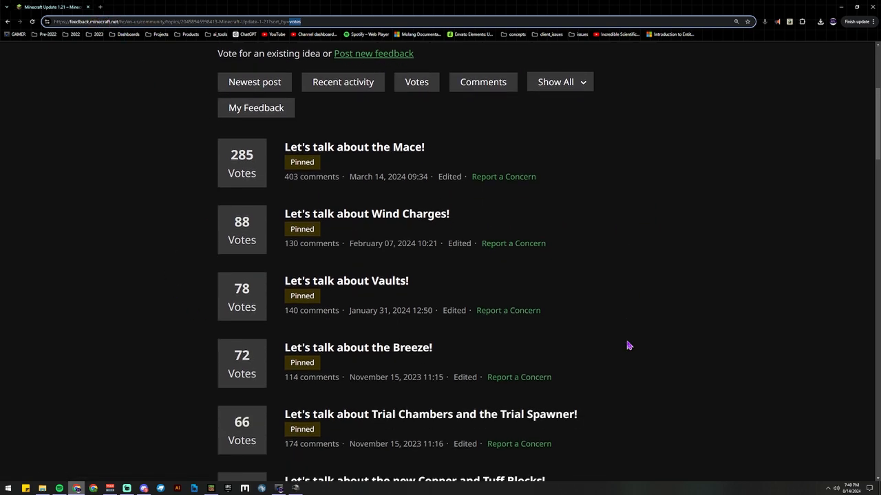
scroll(down, 3)
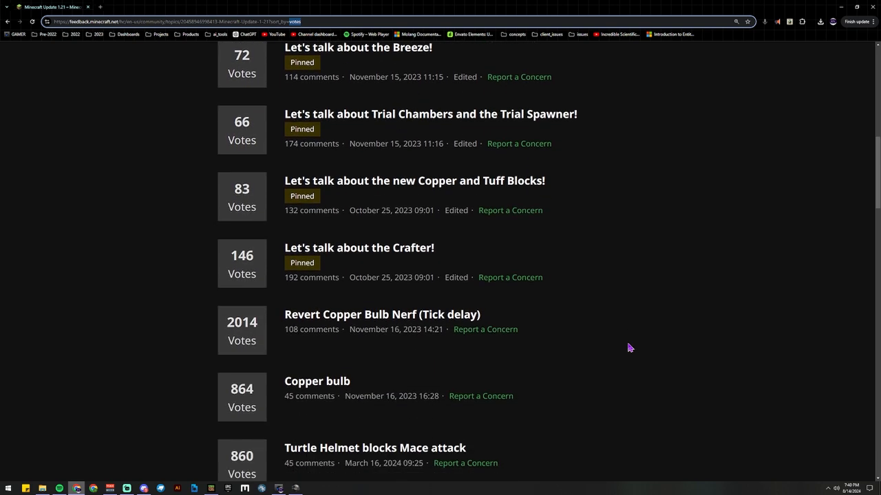
scroll(down, 3)
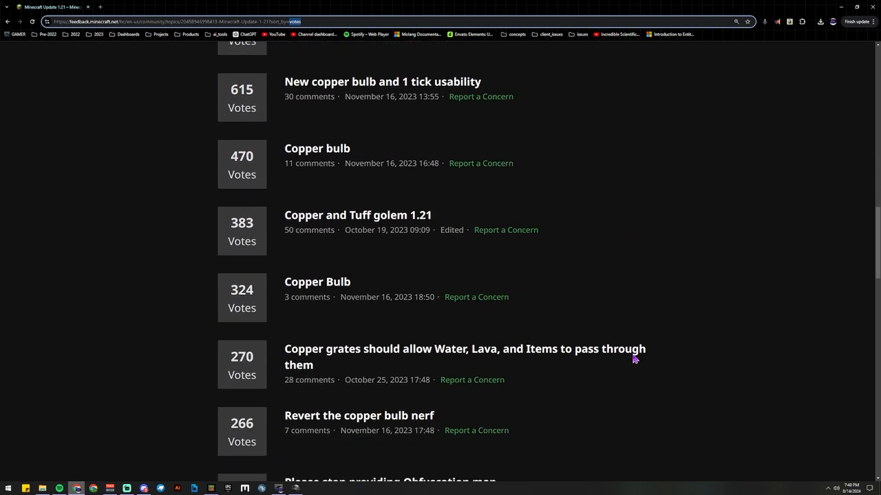
scroll(up, 3)
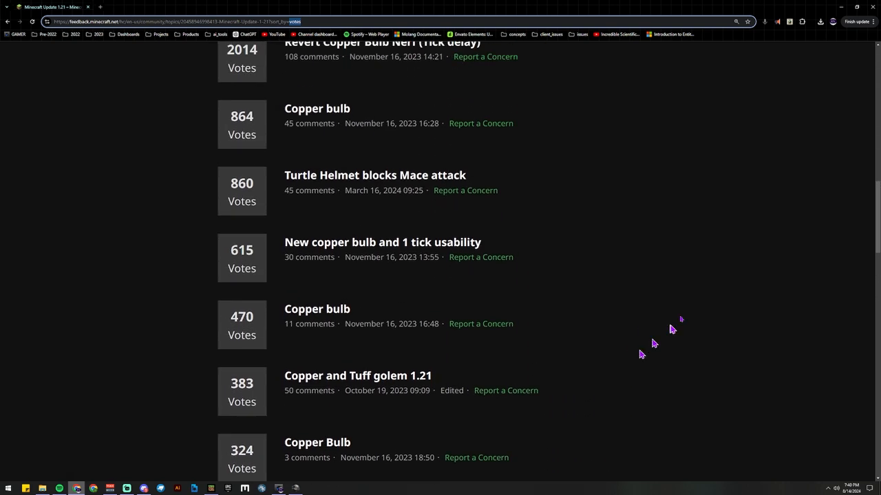
scroll(up, 3)
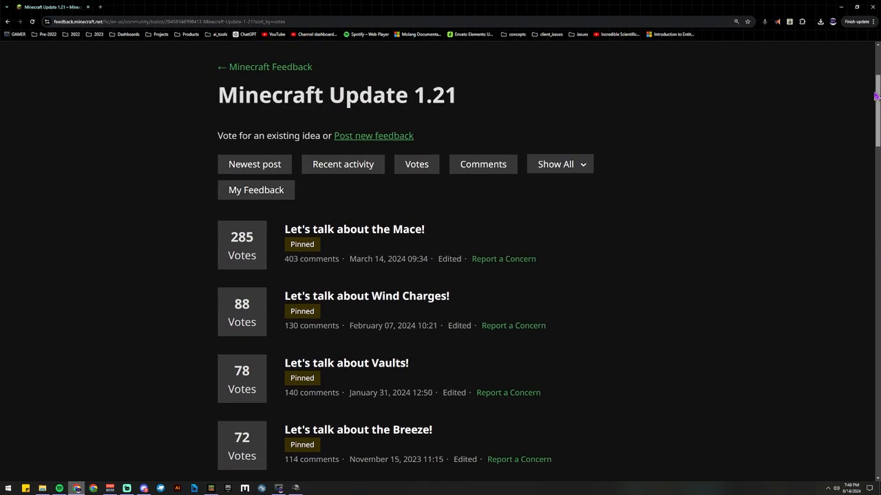
scroll(up, 3)
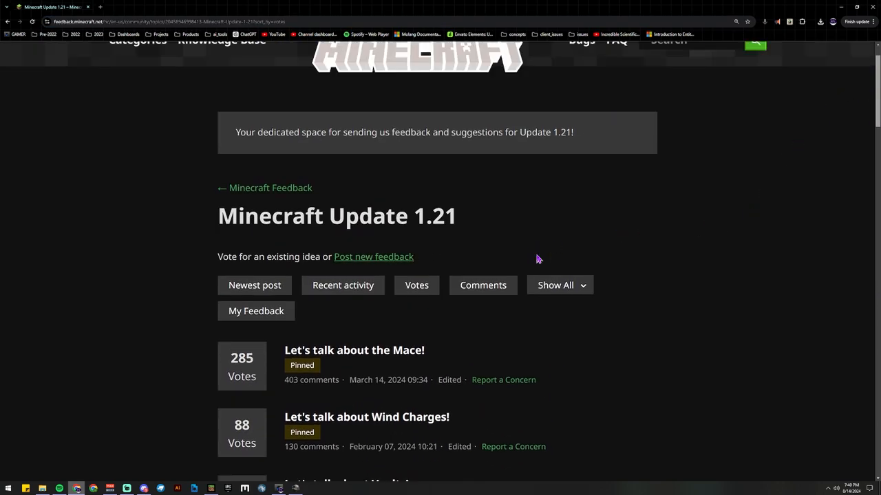
scroll(up, 3)
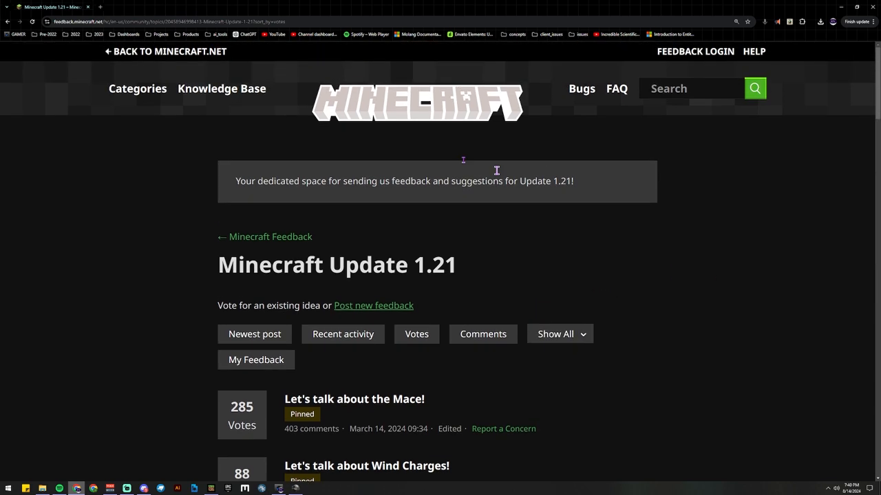
click(143, 490)
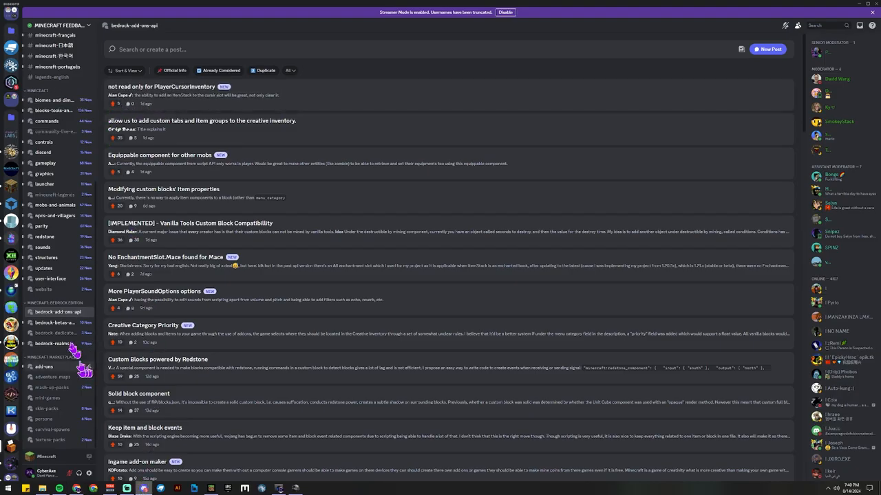
mouse_move(141, 49)
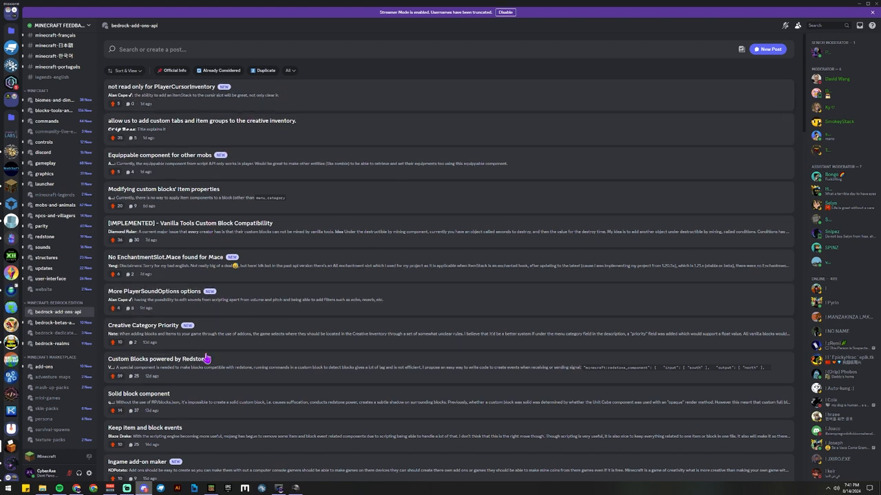
mouse_move(185, 177)
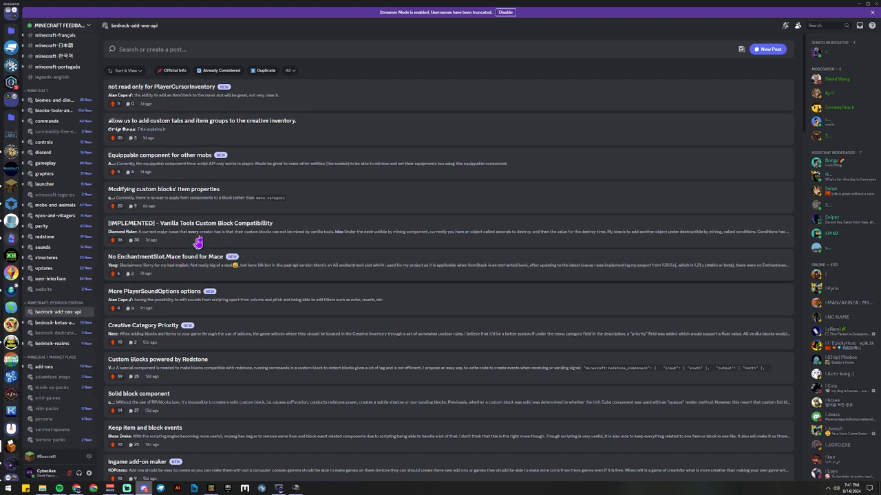
mouse_move(260, 258)
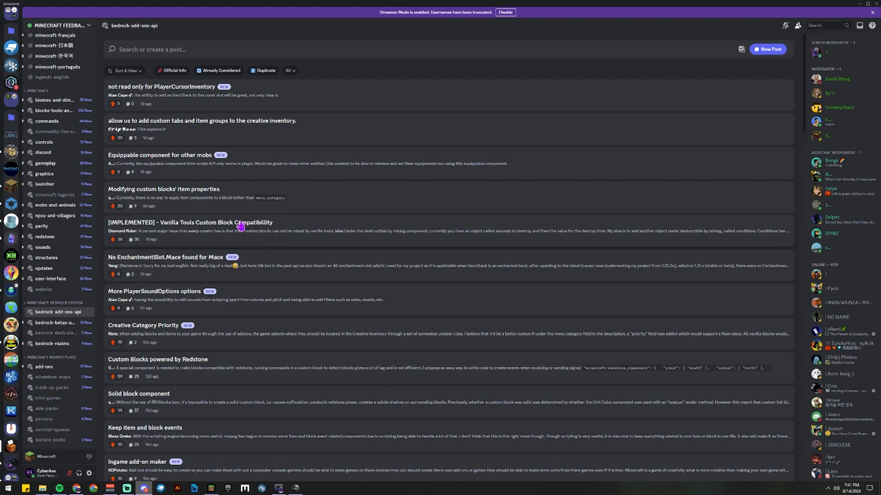
mouse_move(322, 225)
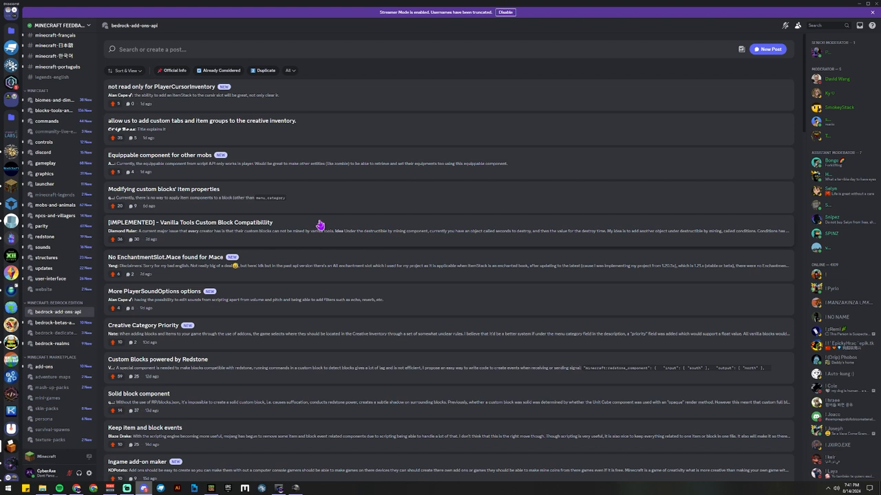
mouse_move(315, 228)
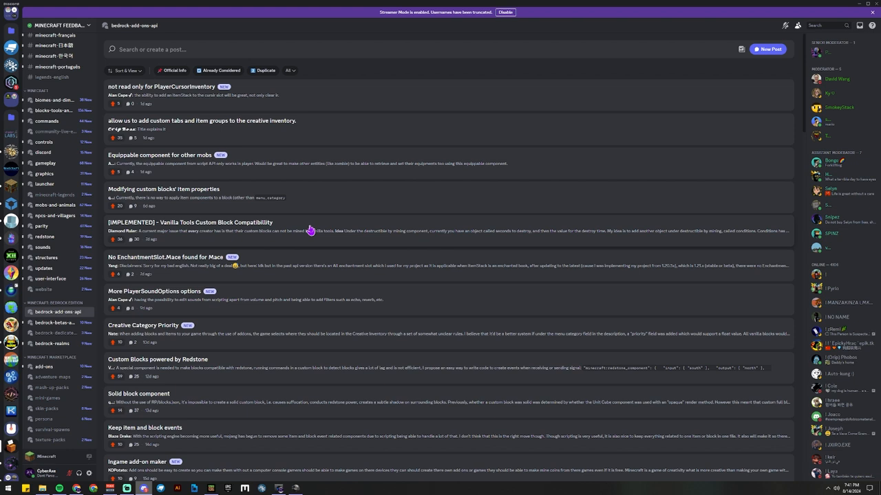
mouse_move(293, 242)
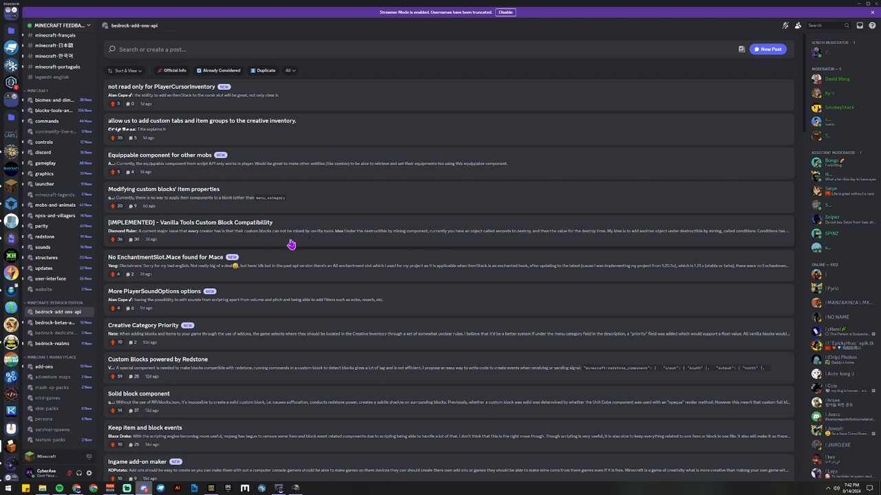
mouse_move(281, 237)
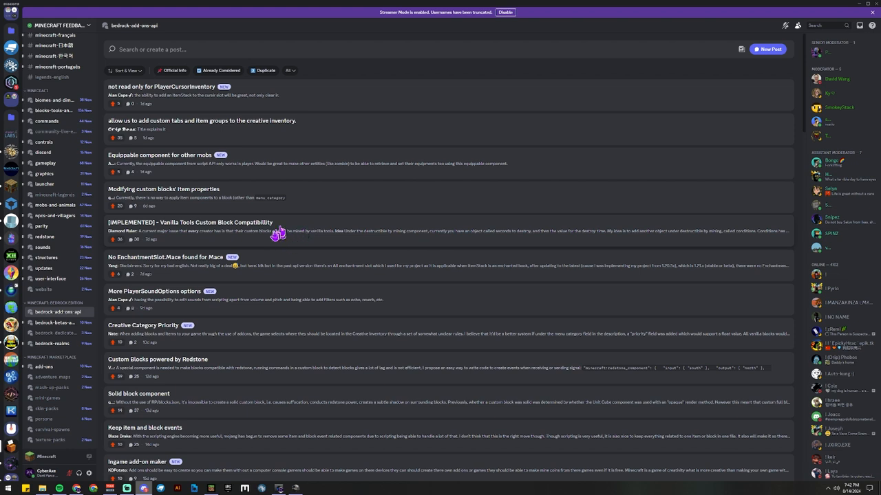
mouse_move(275, 234)
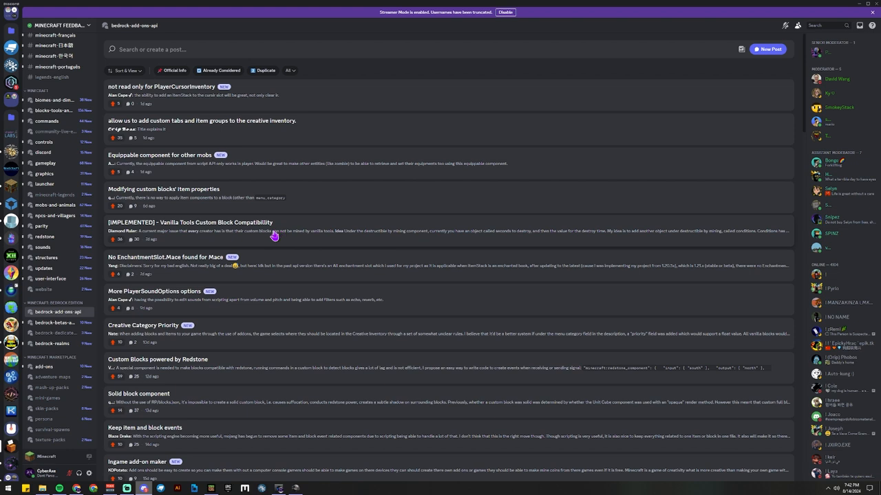
mouse_move(267, 245)
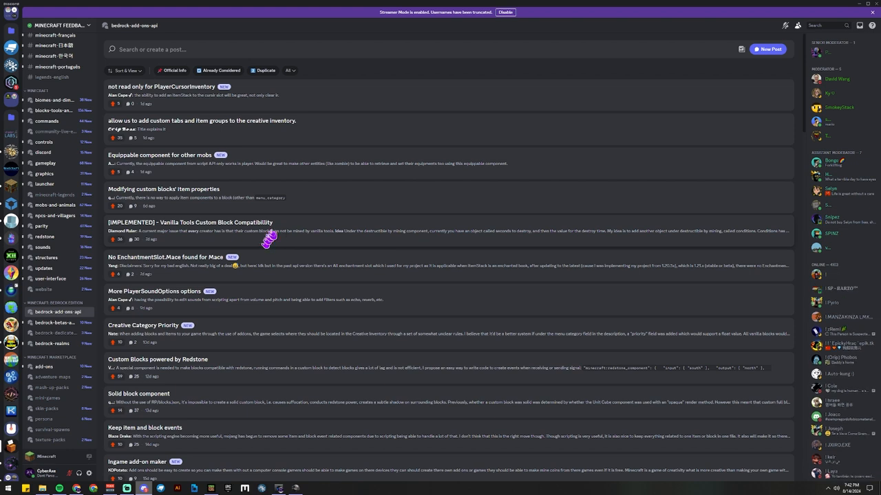
mouse_move(274, 233)
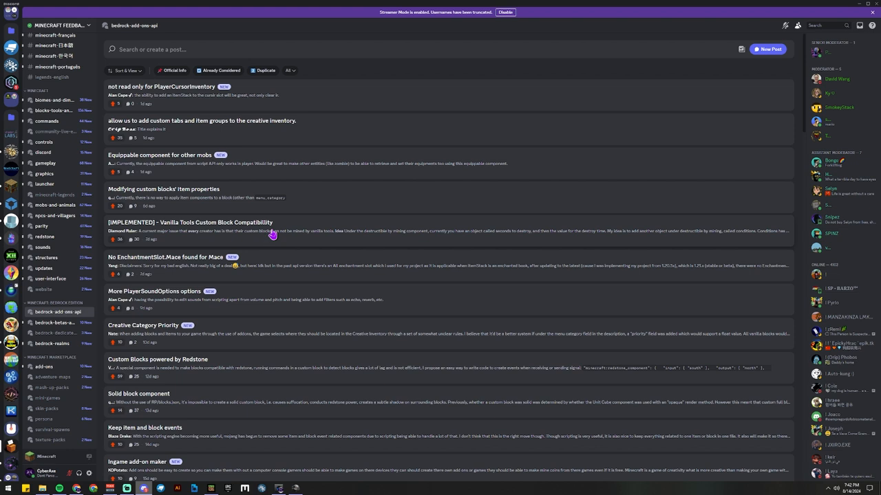
mouse_move(163, 245)
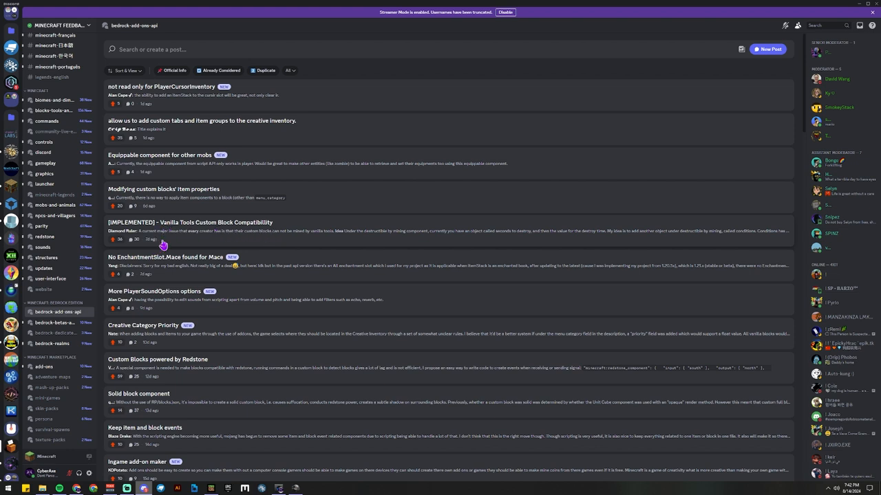
mouse_move(161, 489)
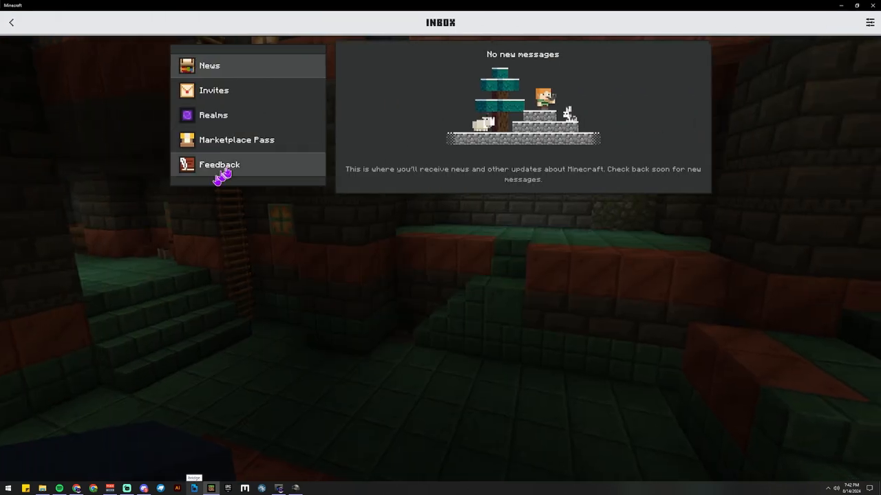
Step: View the inbox Feedback section, reopen the inbox once, then return to the title screen
click(219, 165)
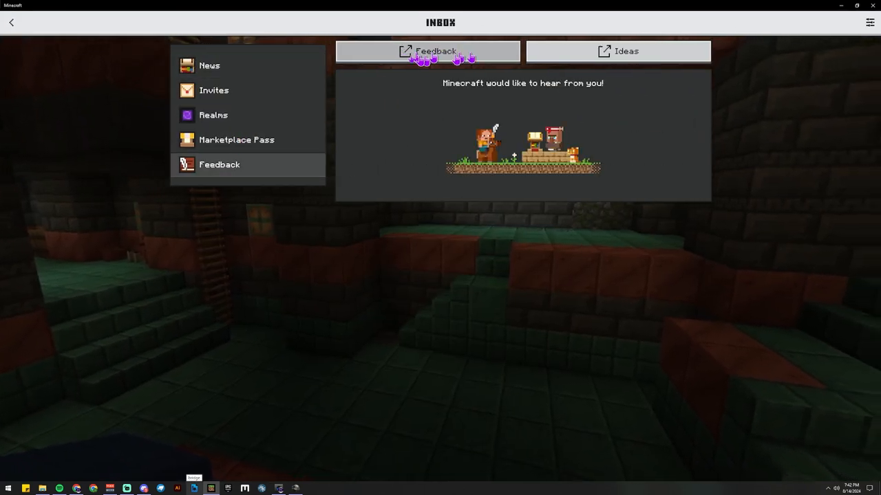
click(11, 22)
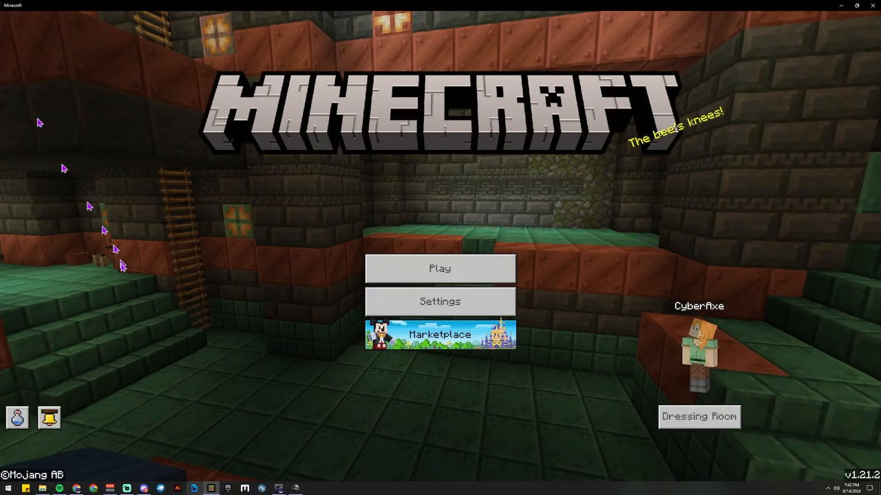
click(50, 418)
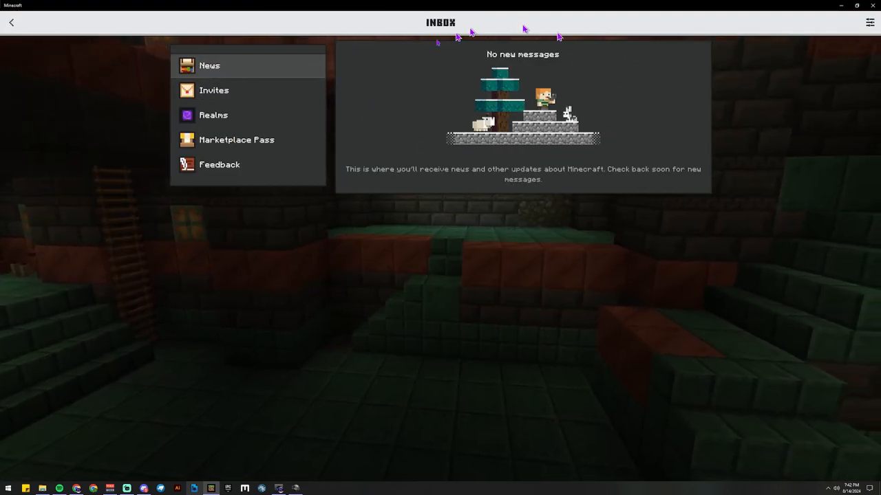
mouse_move(603, 199)
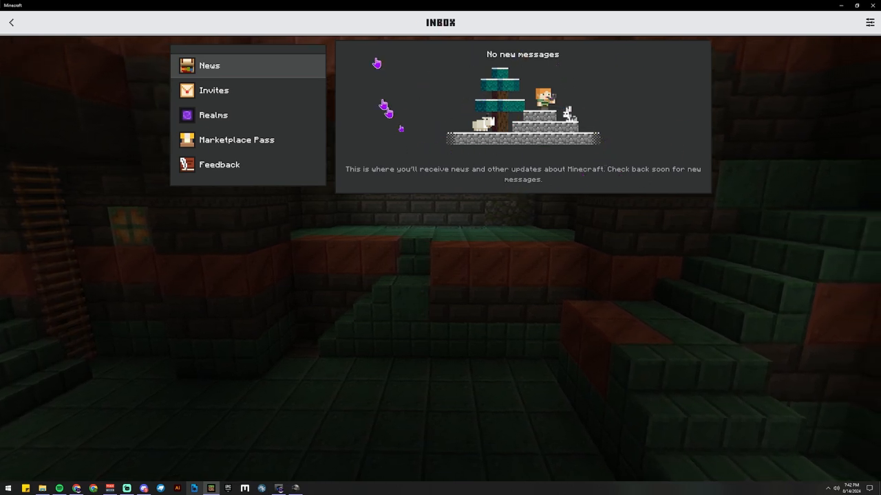
mouse_move(674, 135)
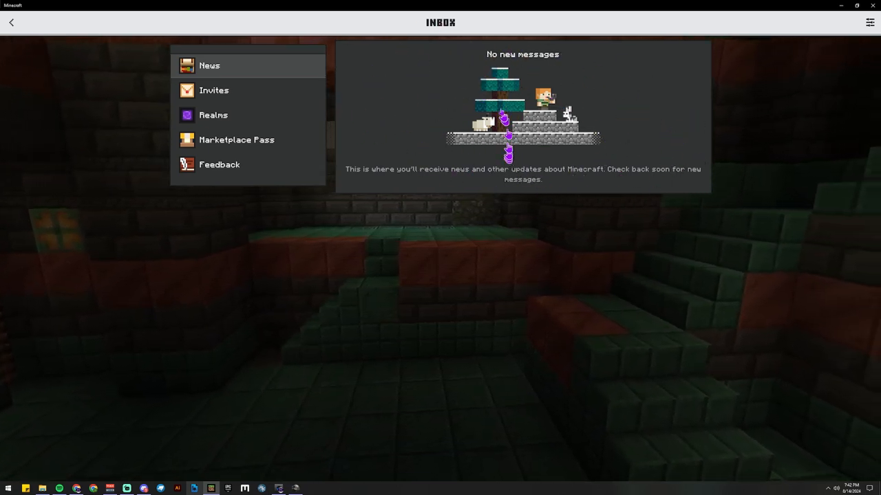
mouse_move(506, 176)
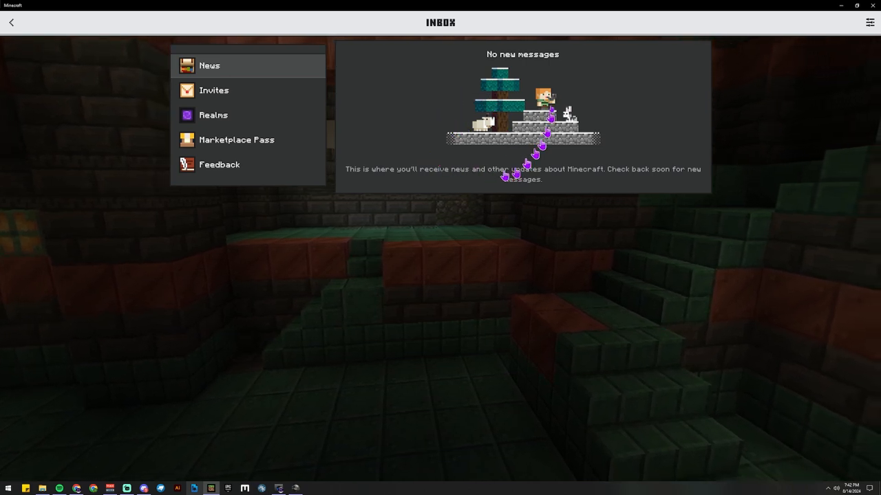
mouse_move(548, 204)
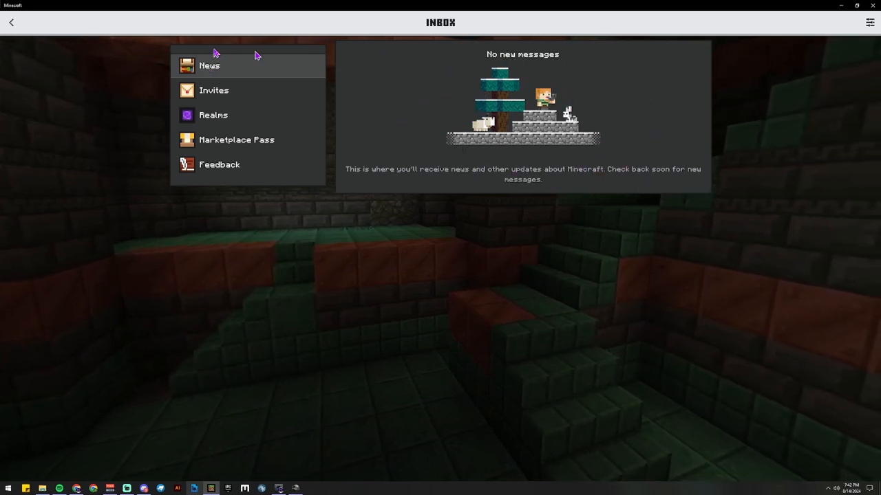
mouse_move(626, 54)
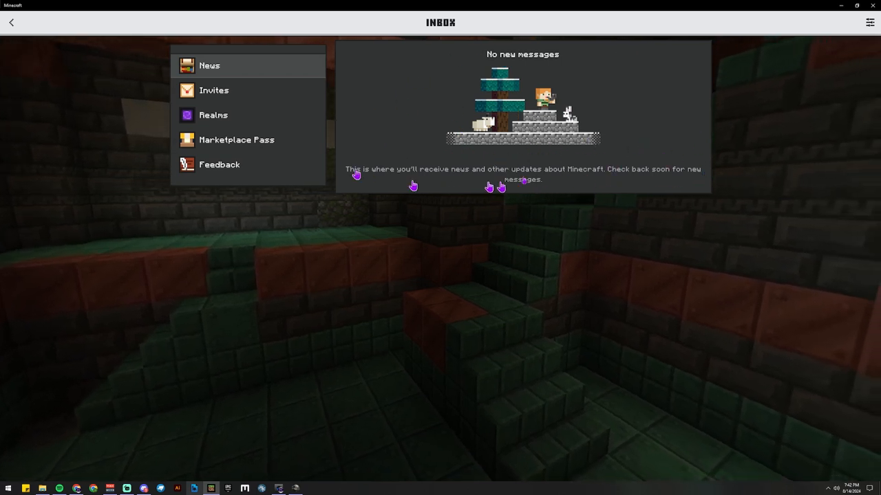
click(11, 22)
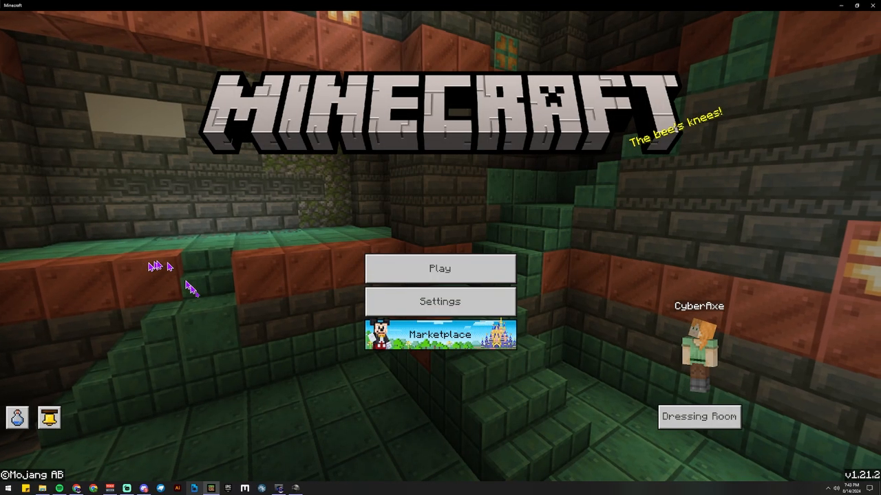